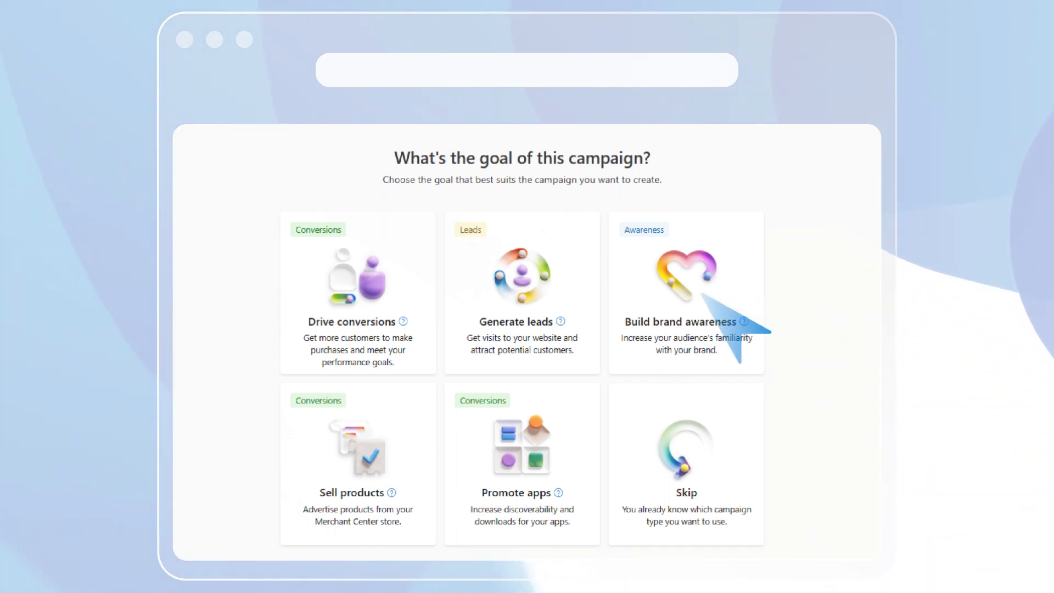
mouse_move(387, 299)
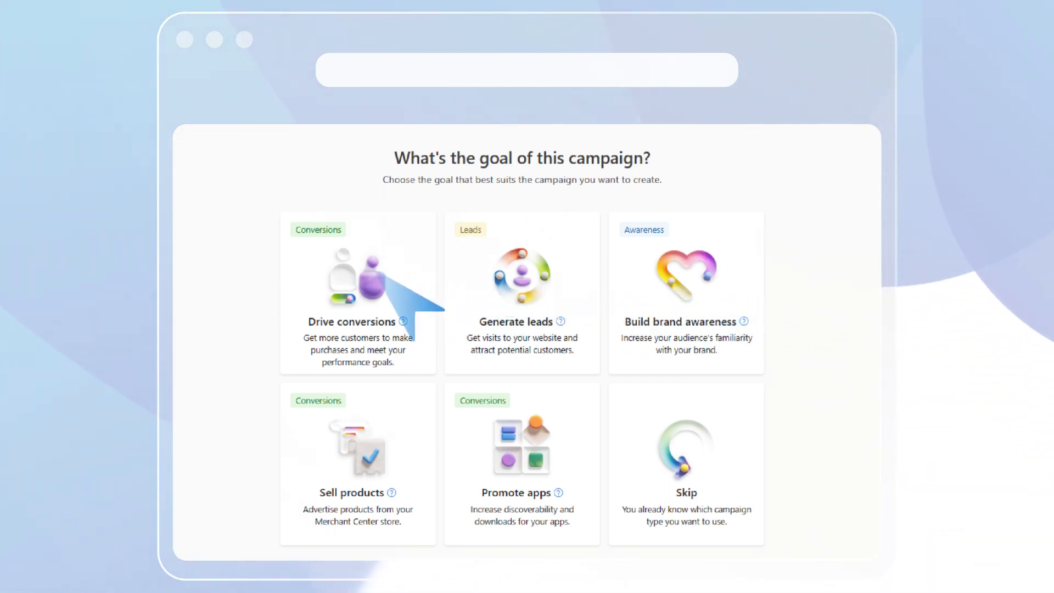
Select the Drive conversions card among the six campaign goals.
left_click(358, 291)
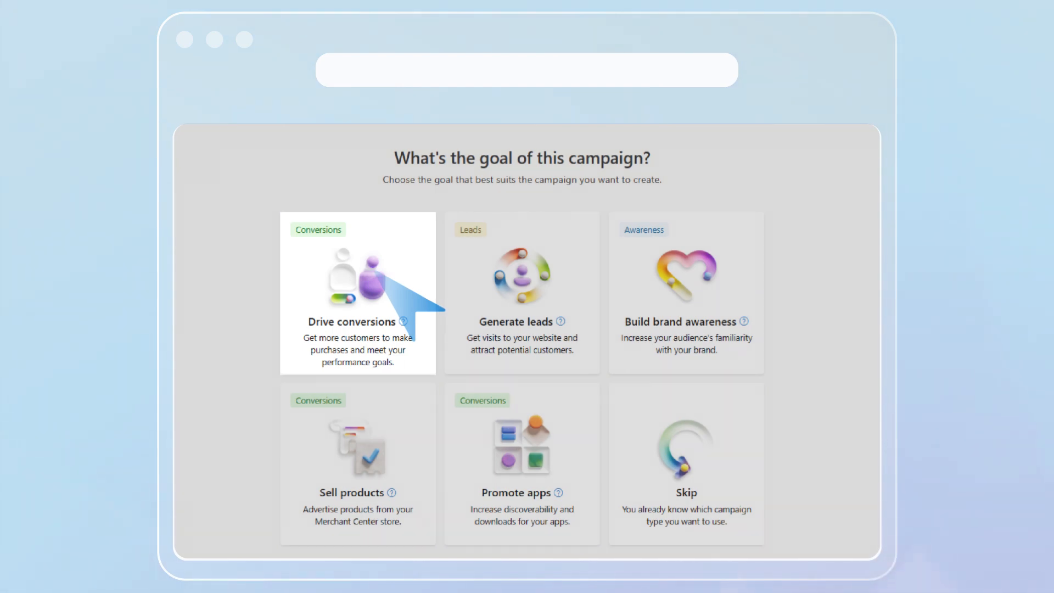
Choose Generate leads to show the Audience and Search campaign types, with Audience selected.
left_click(357, 293)
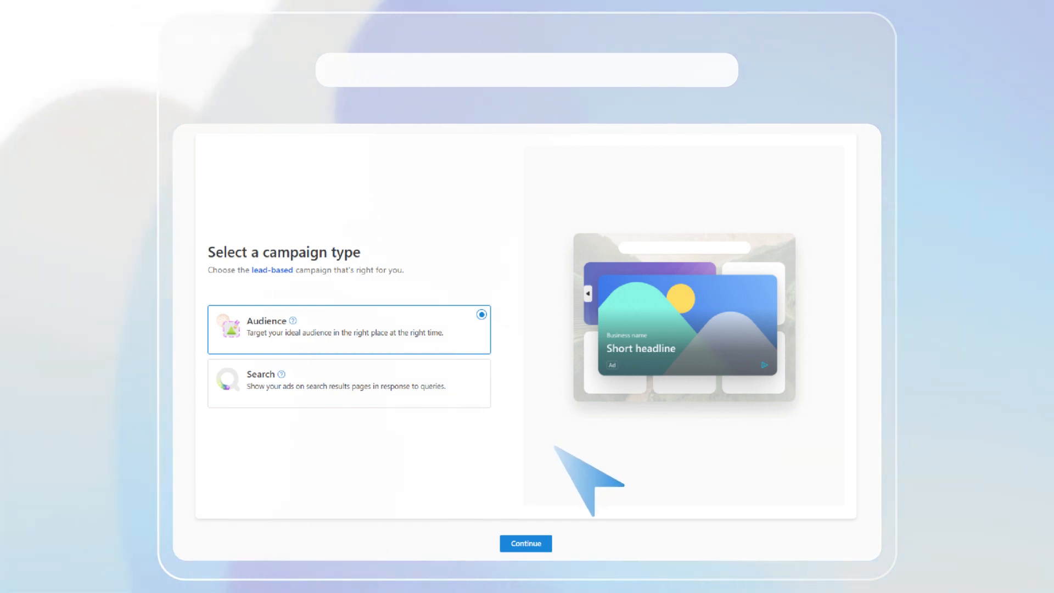
Choose Build brand awareness to show Audience (Display, Native, Video) and Connected TV campaign types.
left_click(348, 329)
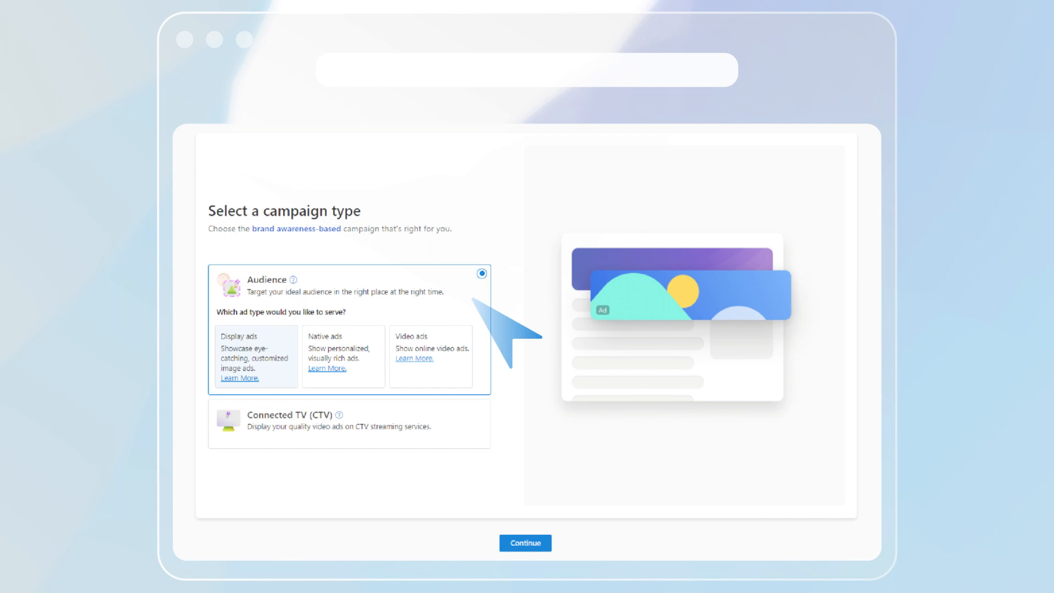
mouse_move(531, 457)
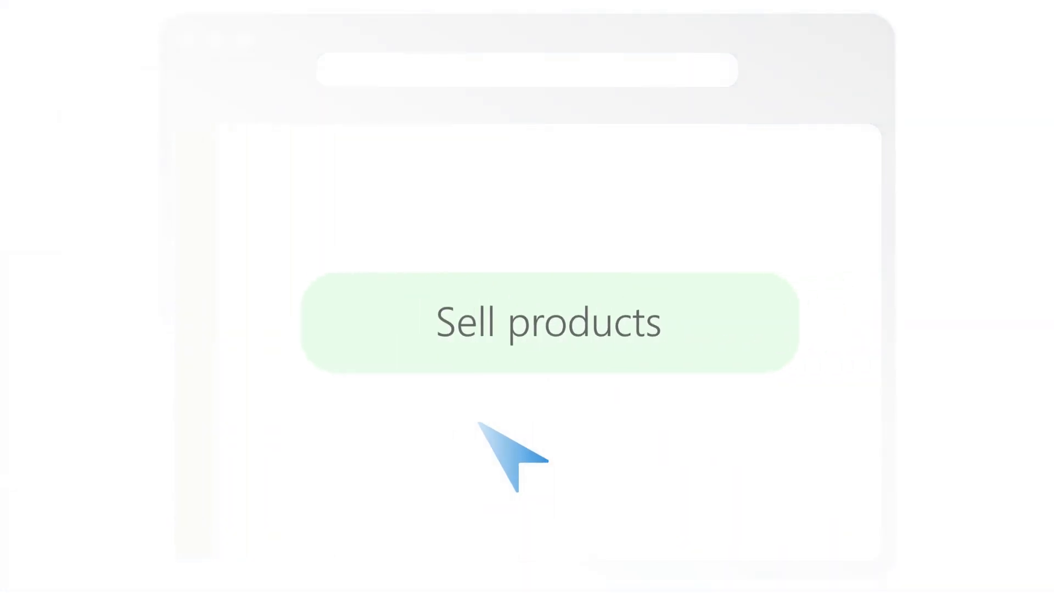
View the Sell products and Promote apps campaign types, then return to the goal chooser.
left_click(546, 320)
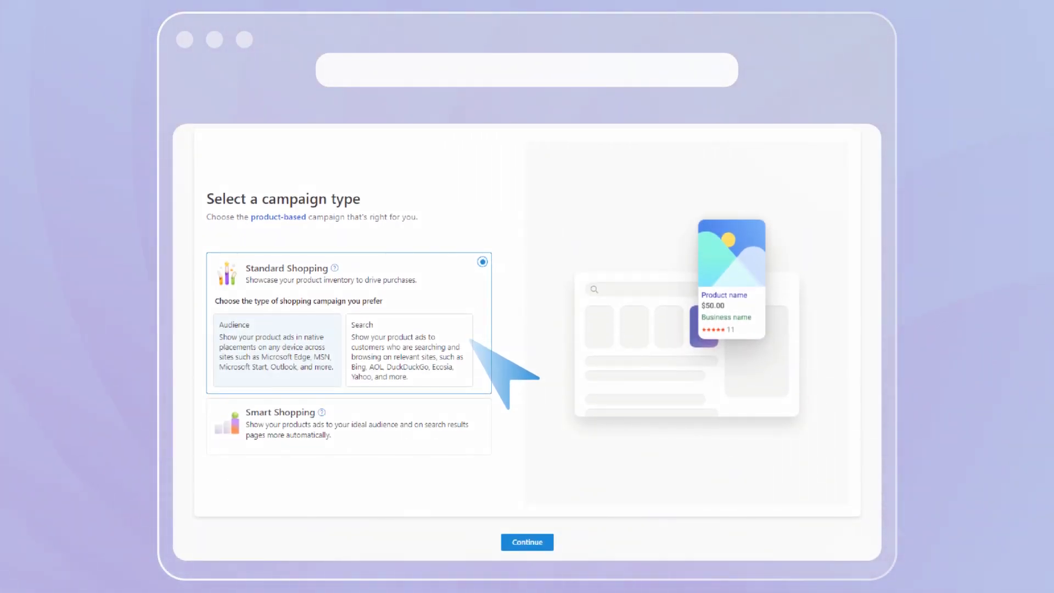
mouse_move(500, 437)
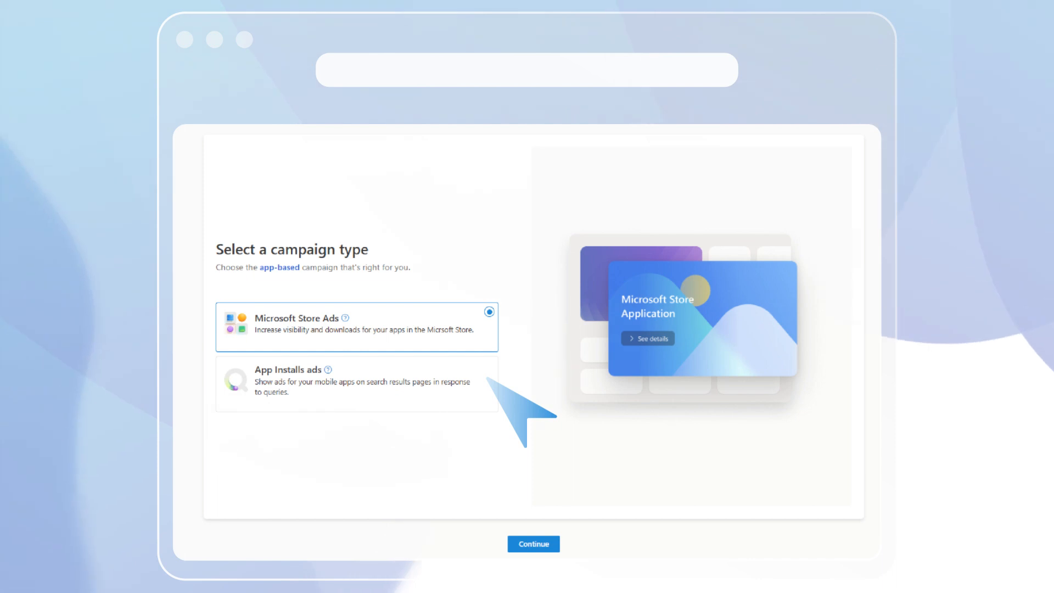
left_click(533, 543)
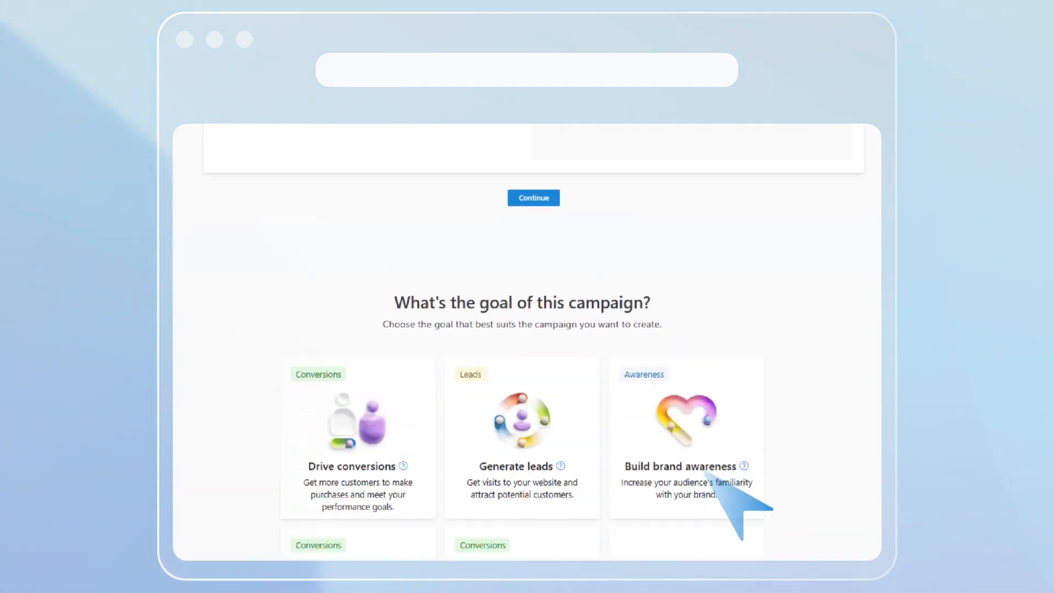